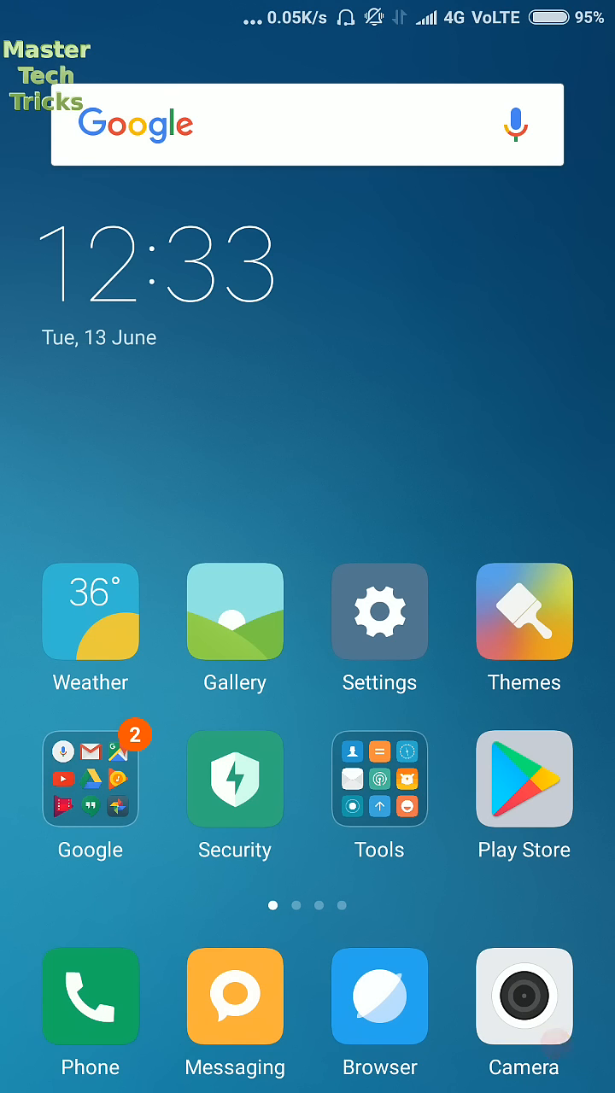
Reach the jio SIM's settings through SIM cards & mobile networks.
click(379, 610)
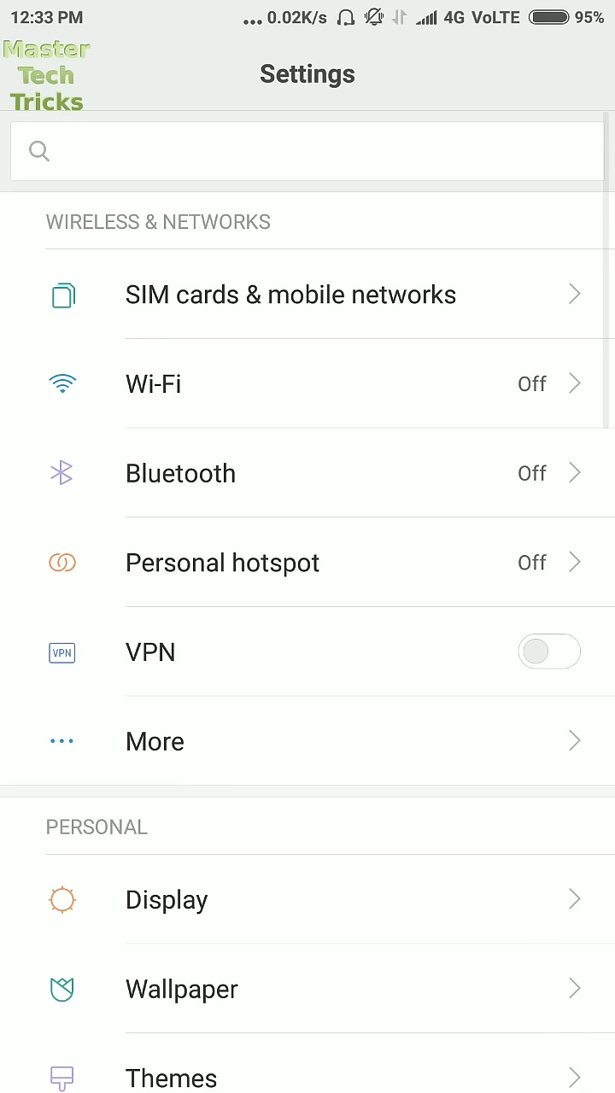
click(291, 294)
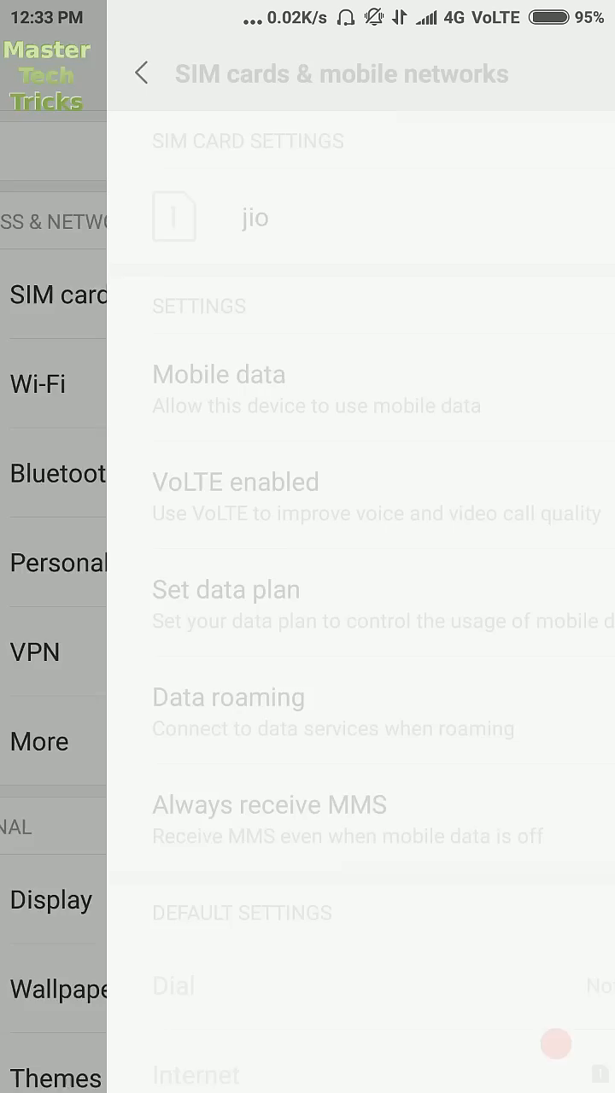
click(257, 215)
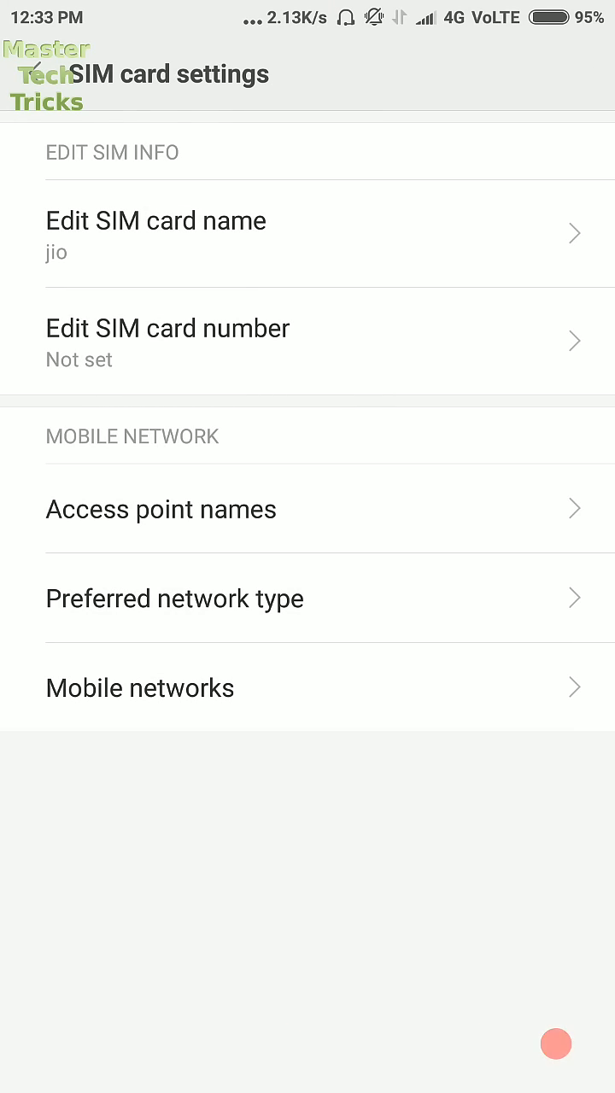
Add a new access point named Internet with APN jionet.
click(161, 509)
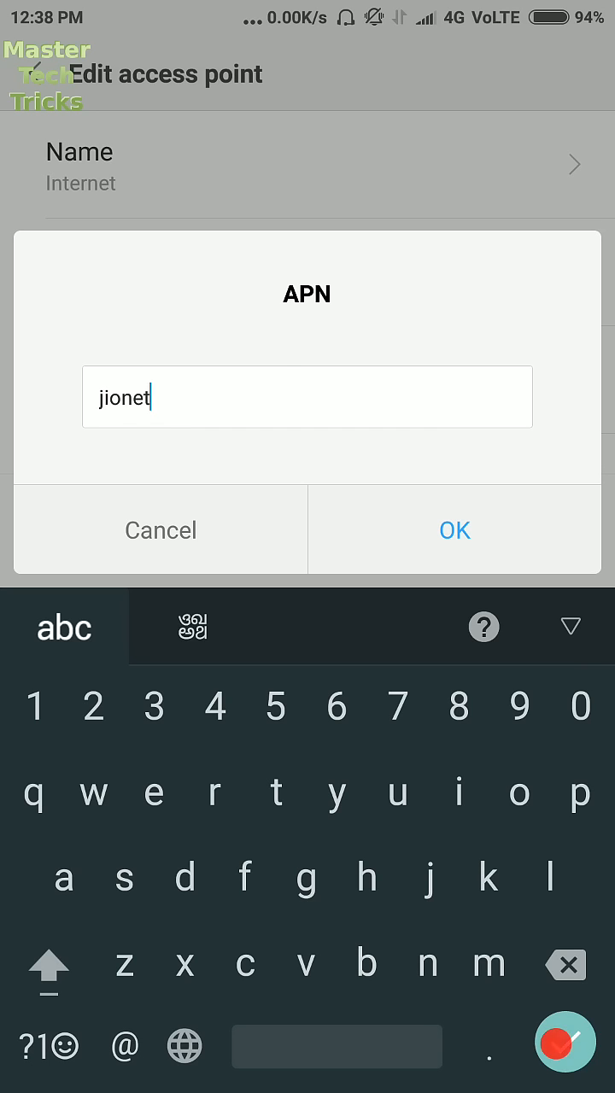
click(455, 530)
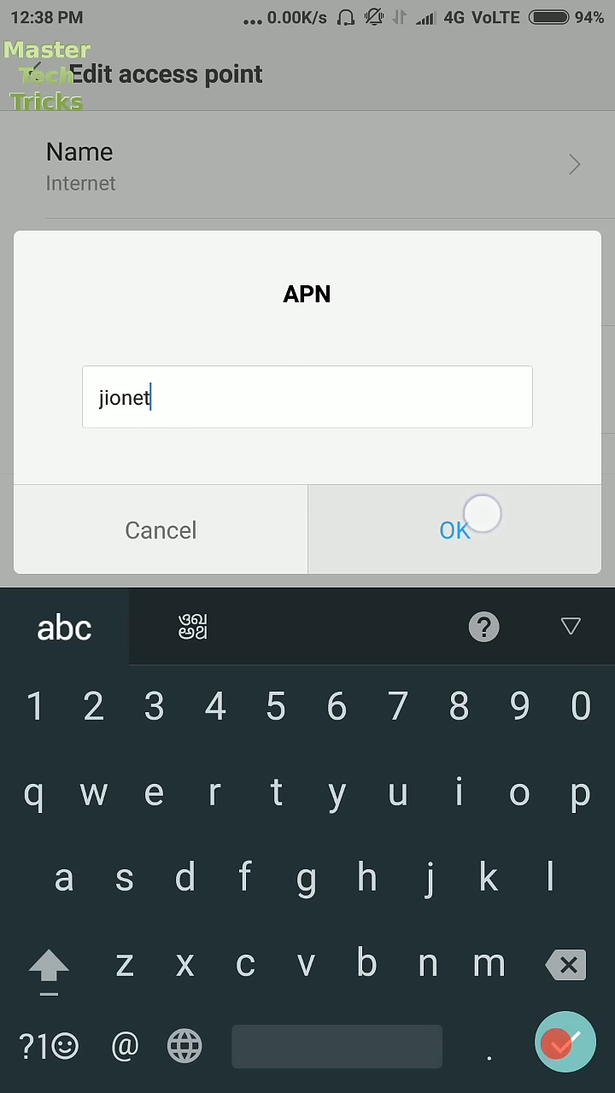
Confirm APN jionet, then set MCC 405 and MNC 867.
click(455, 530)
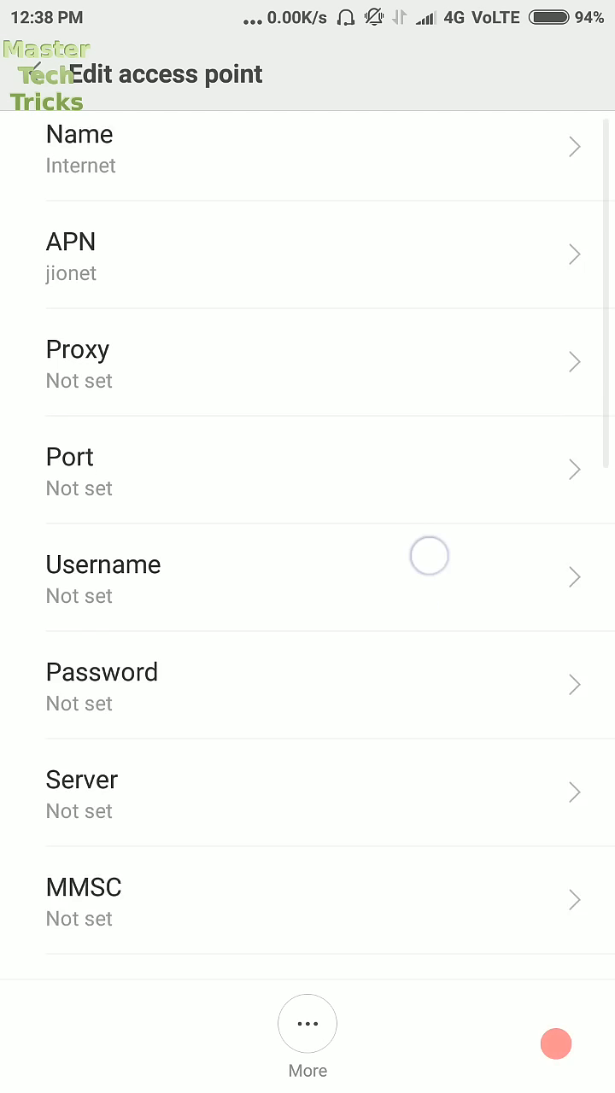
scroll(down, 3)
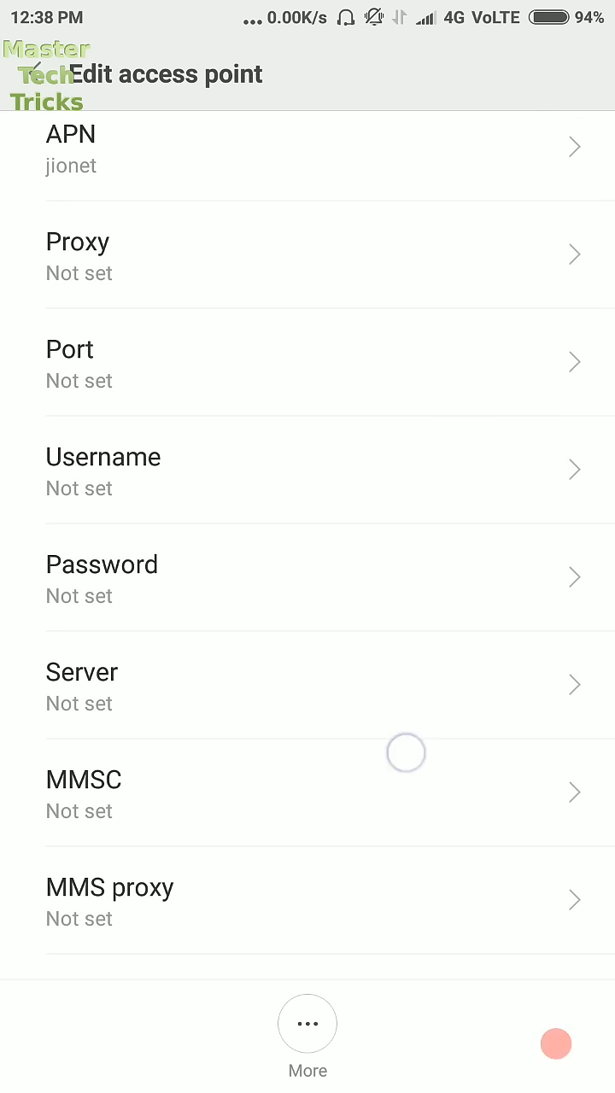
scroll(down, 3)
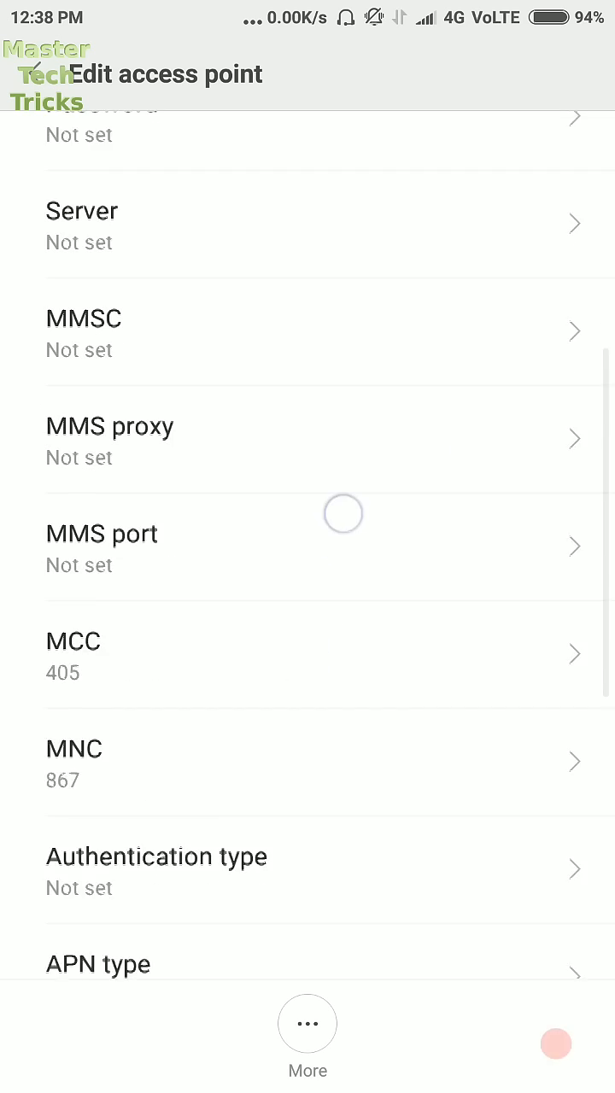
scroll(up, 3)
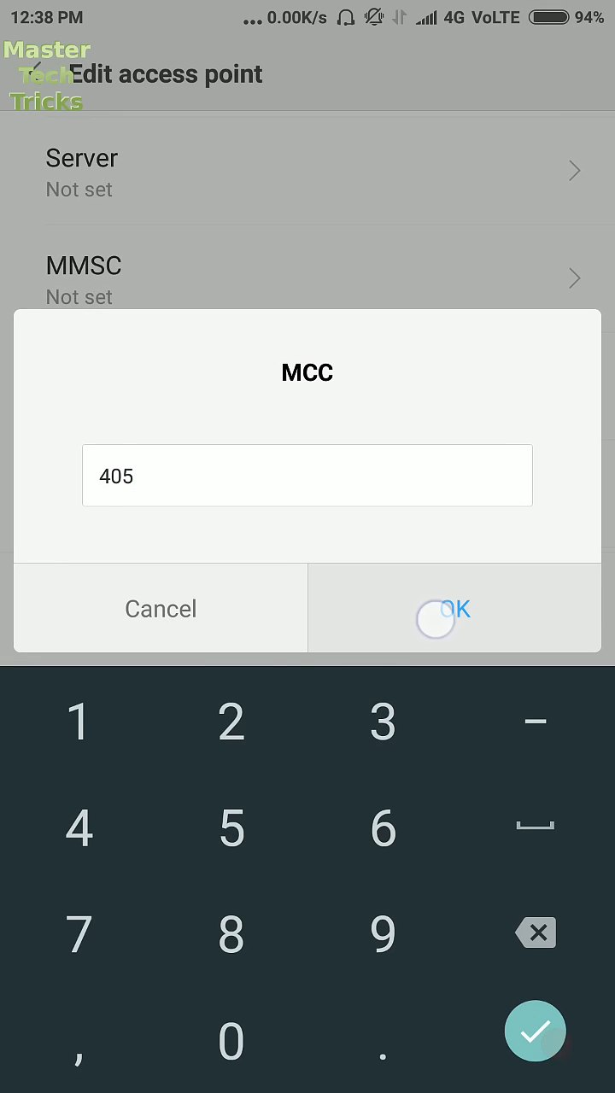
click(455, 608)
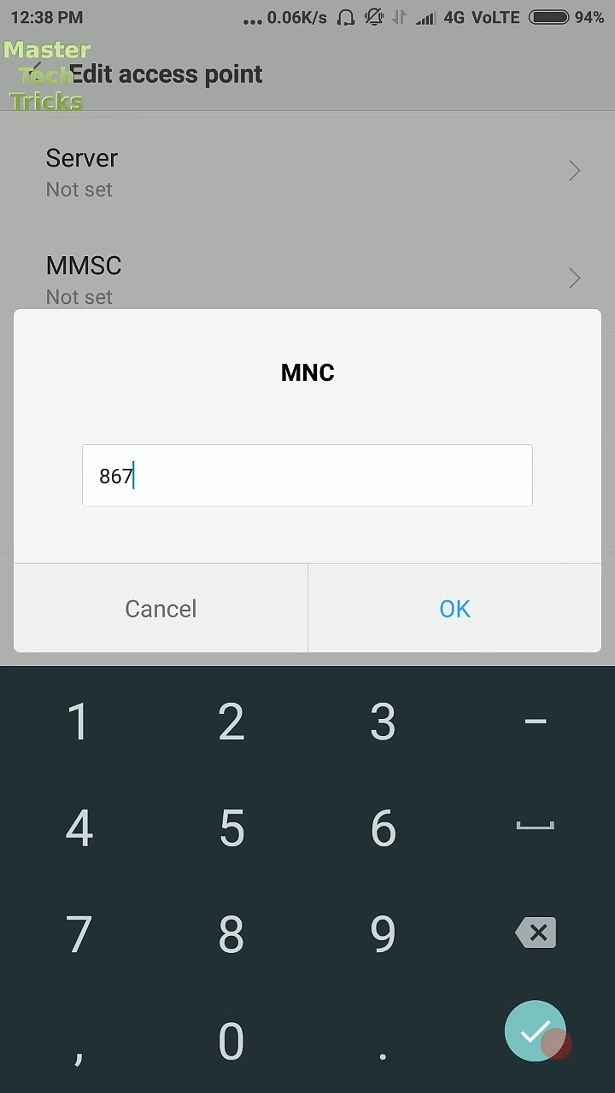
click(455, 608)
text(default,supl)
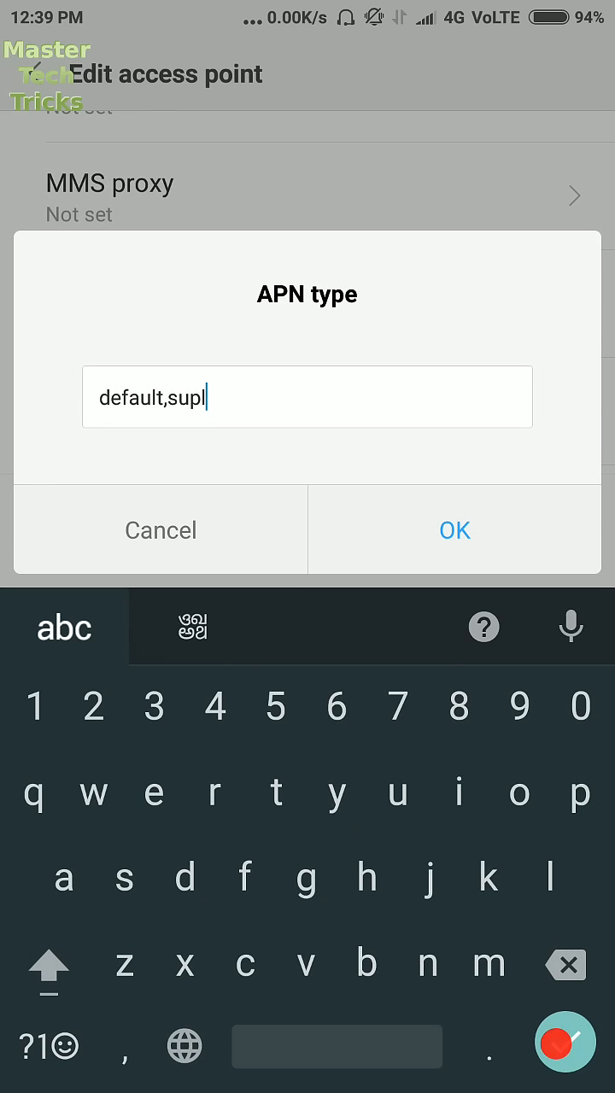
Set APN type default,supl, keep roaming protocol IPv4/IPv6, and show the Save option.
click(455, 530)
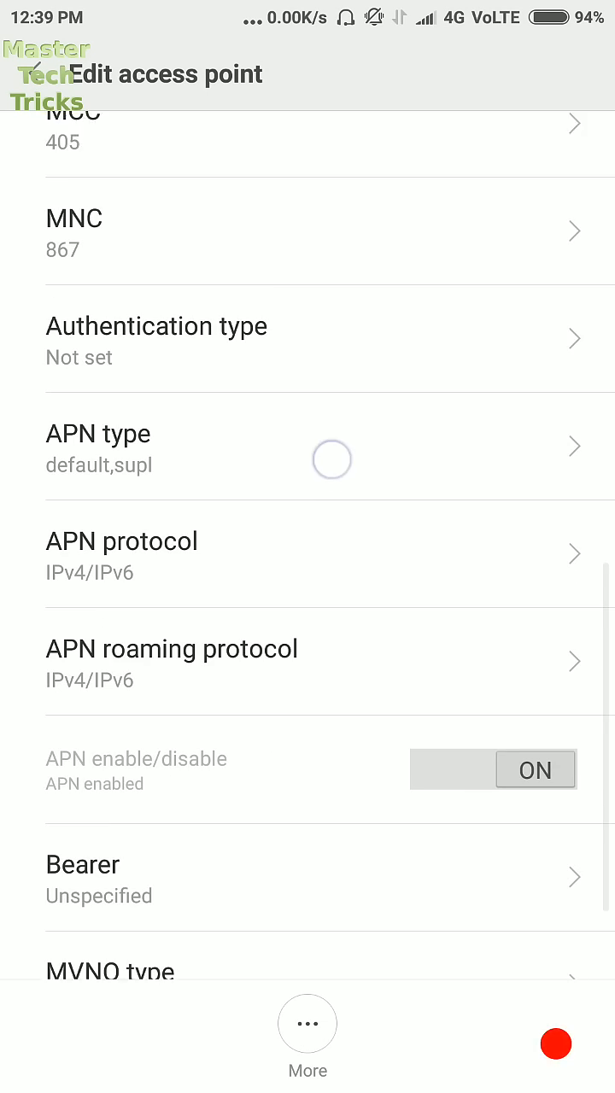
scroll(up, 3)
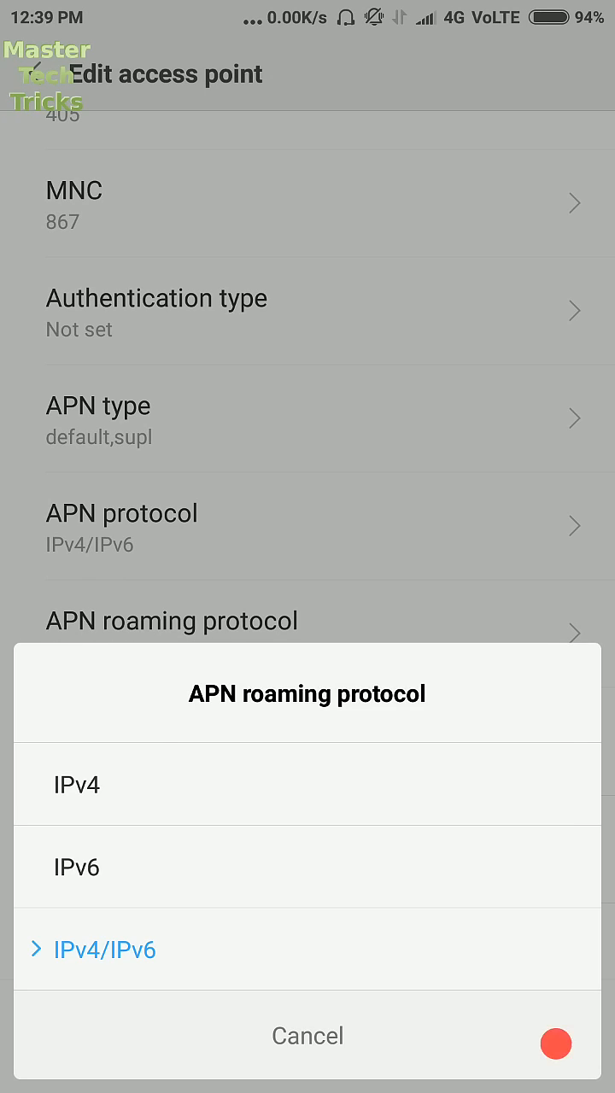
click(104, 949)
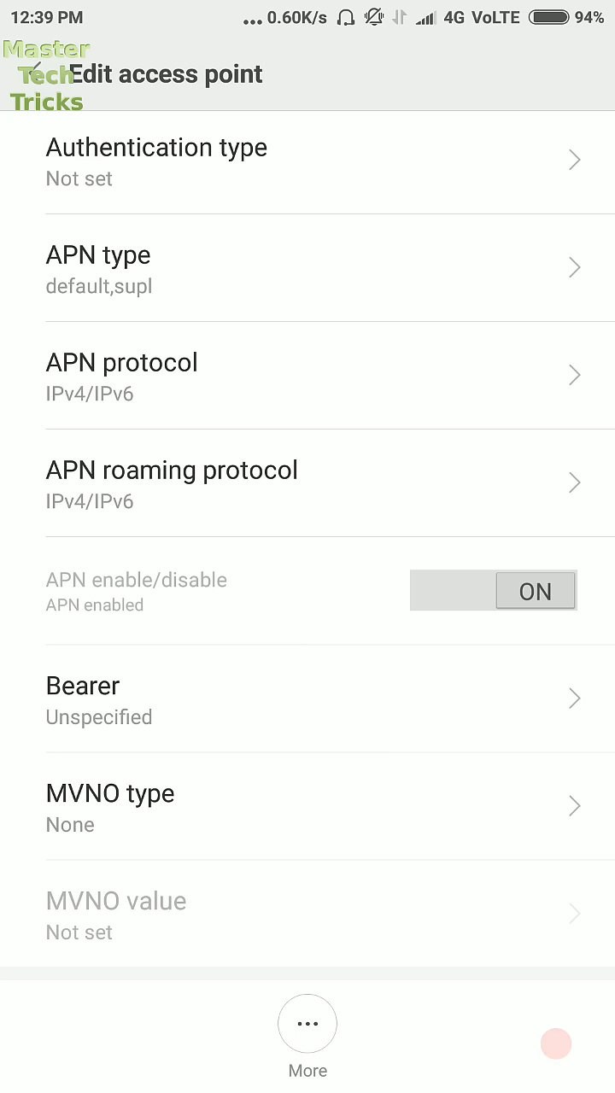
click(308, 1023)
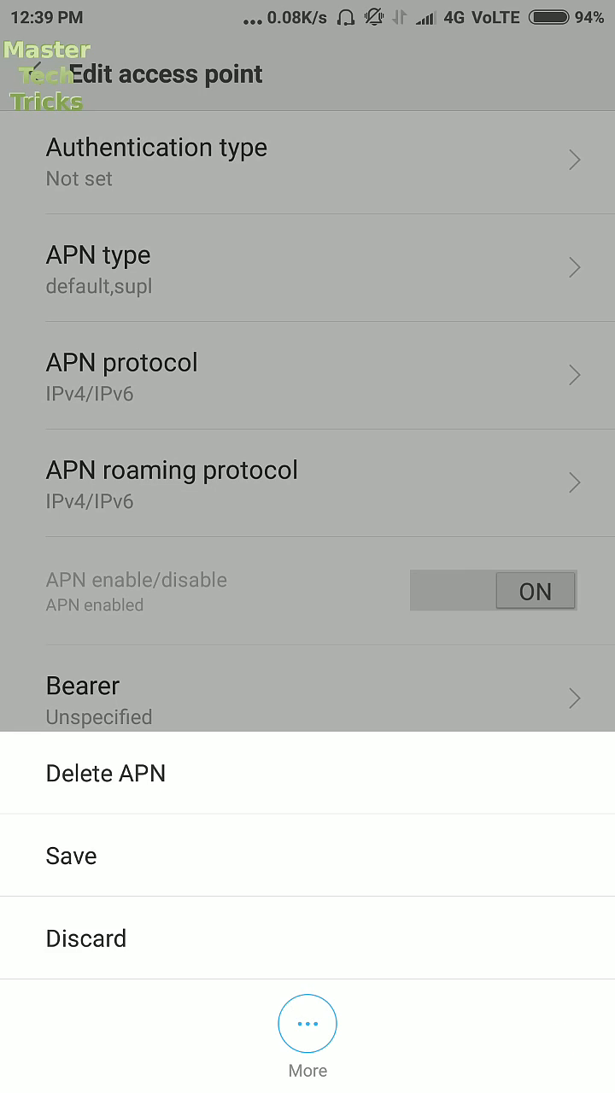